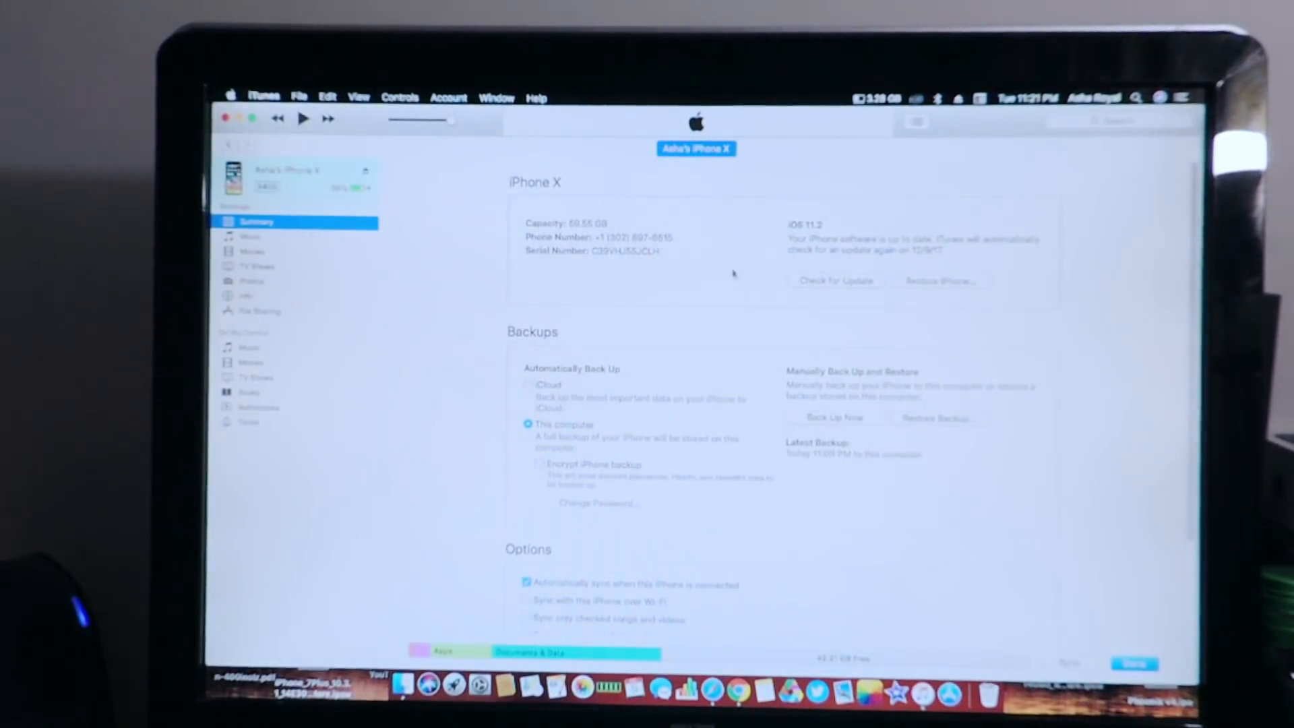
mouse_move(660, 239)
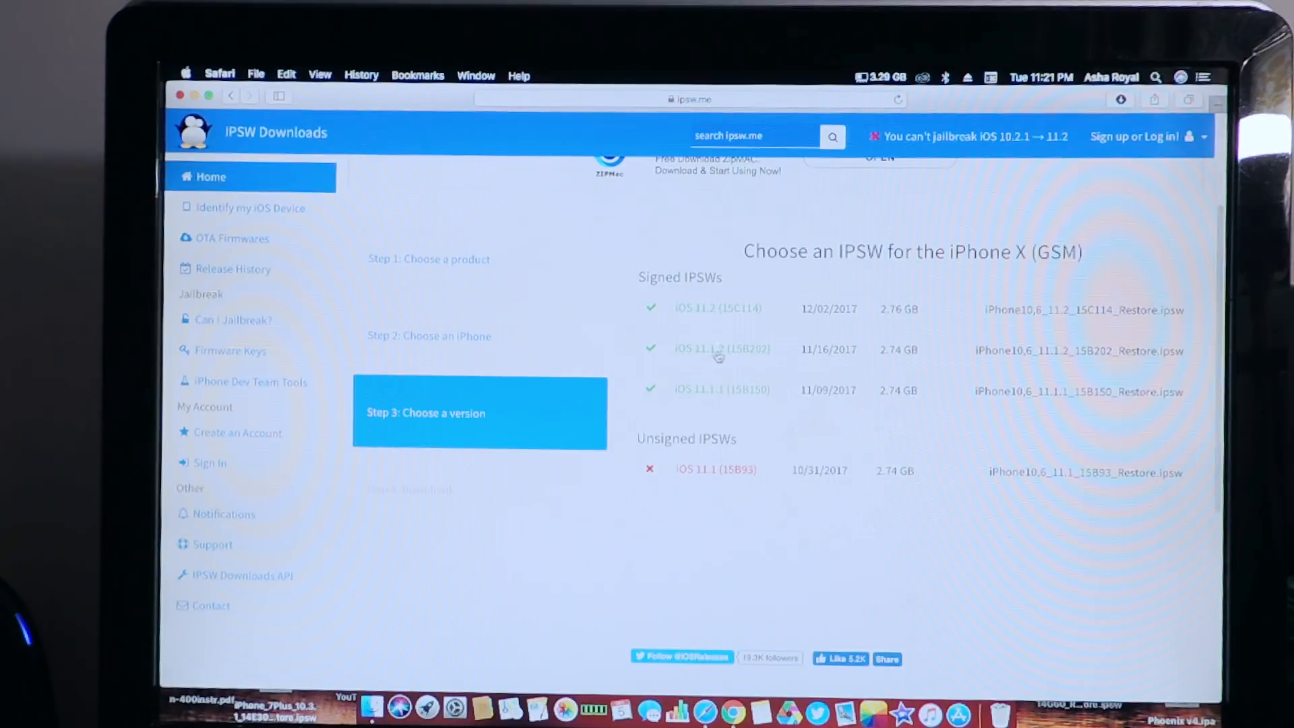
Review the signed IPSW firmware lists for iPhone X, then iPhone 8 Plus, on ipsw.me
left_click(721, 349)
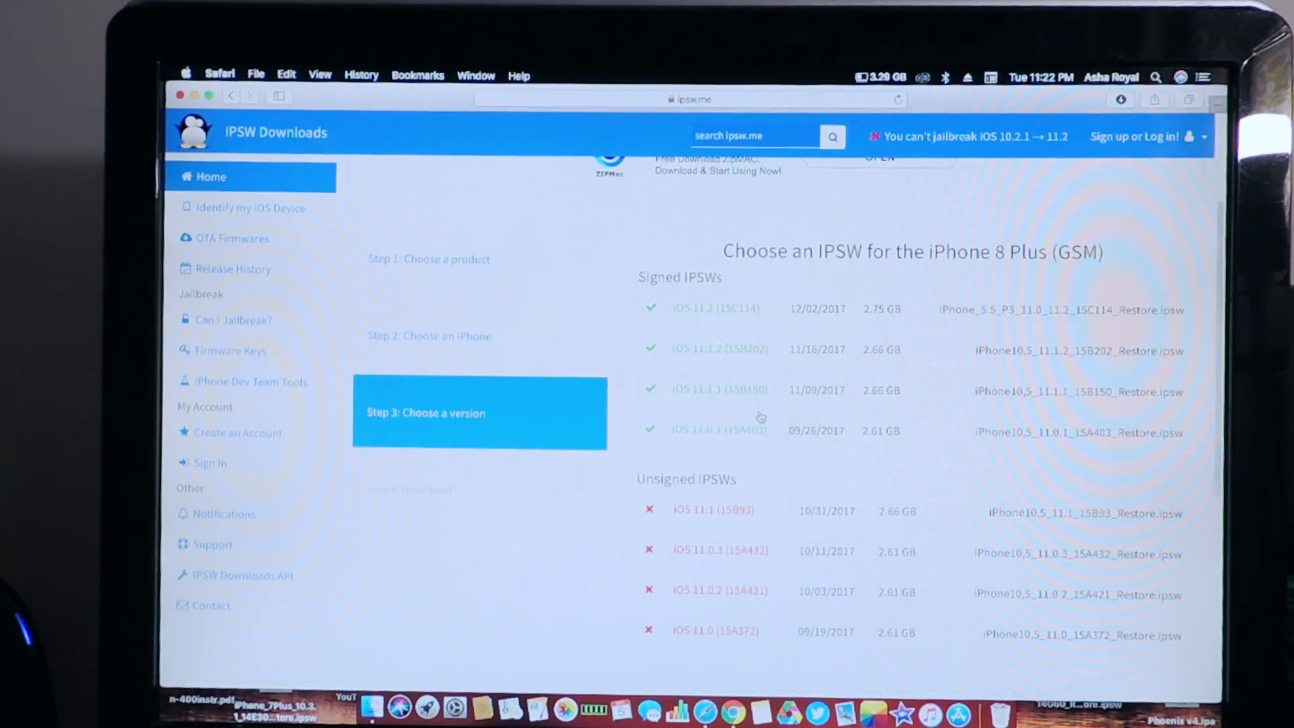
left_click(718, 349)
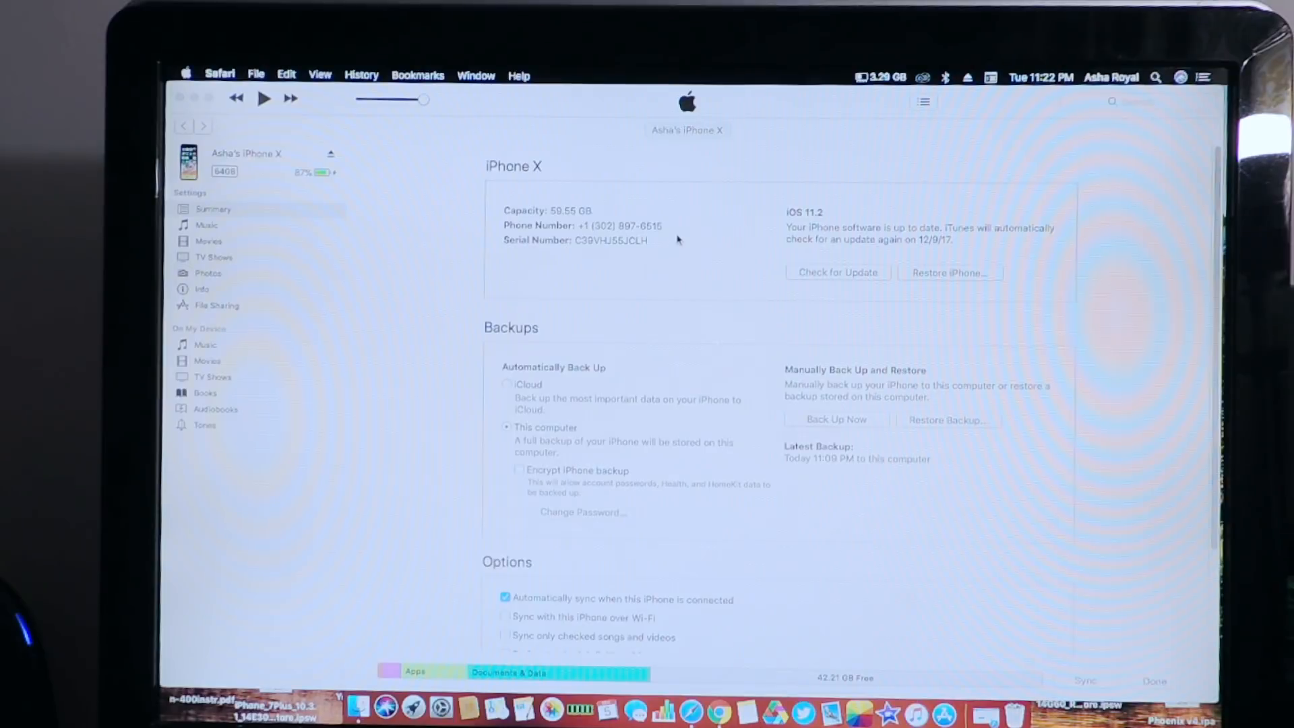
mouse_move(923, 239)
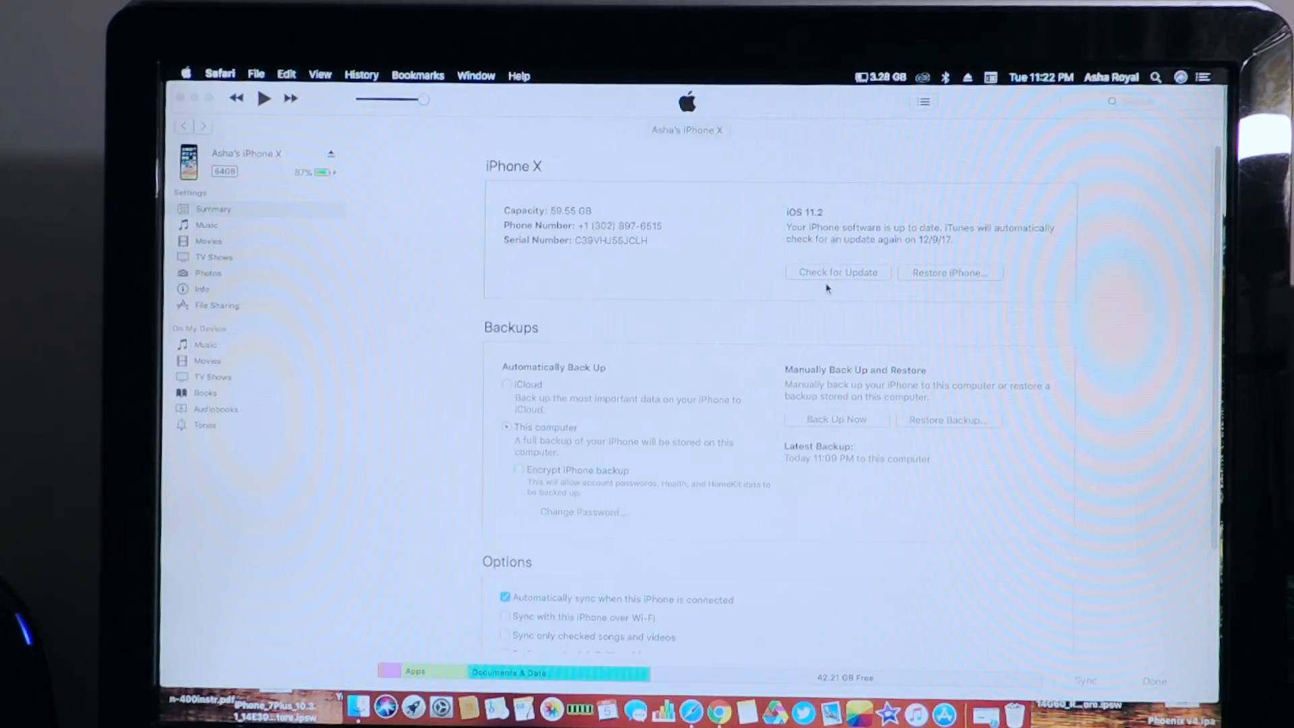
mouse_move(845, 286)
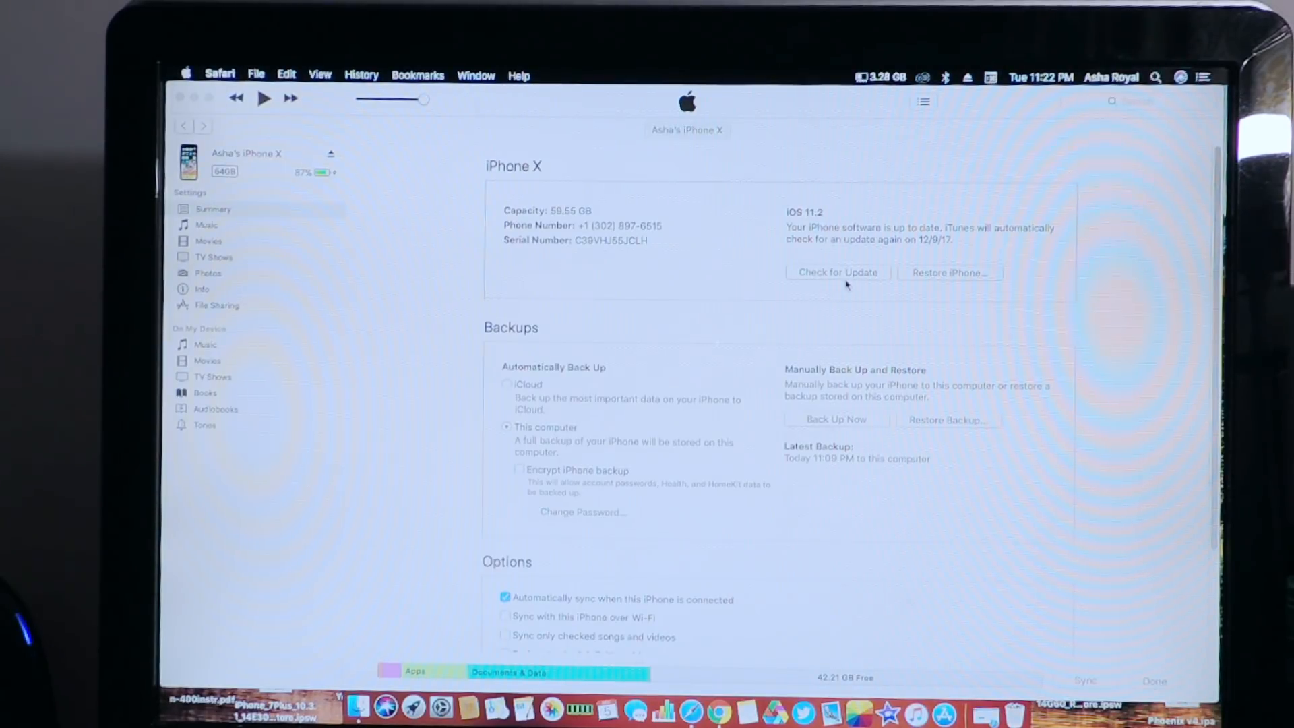
Bring iTunes to the front on the iPhone X Summary page showing iOS 11.2
left_click(837, 272)
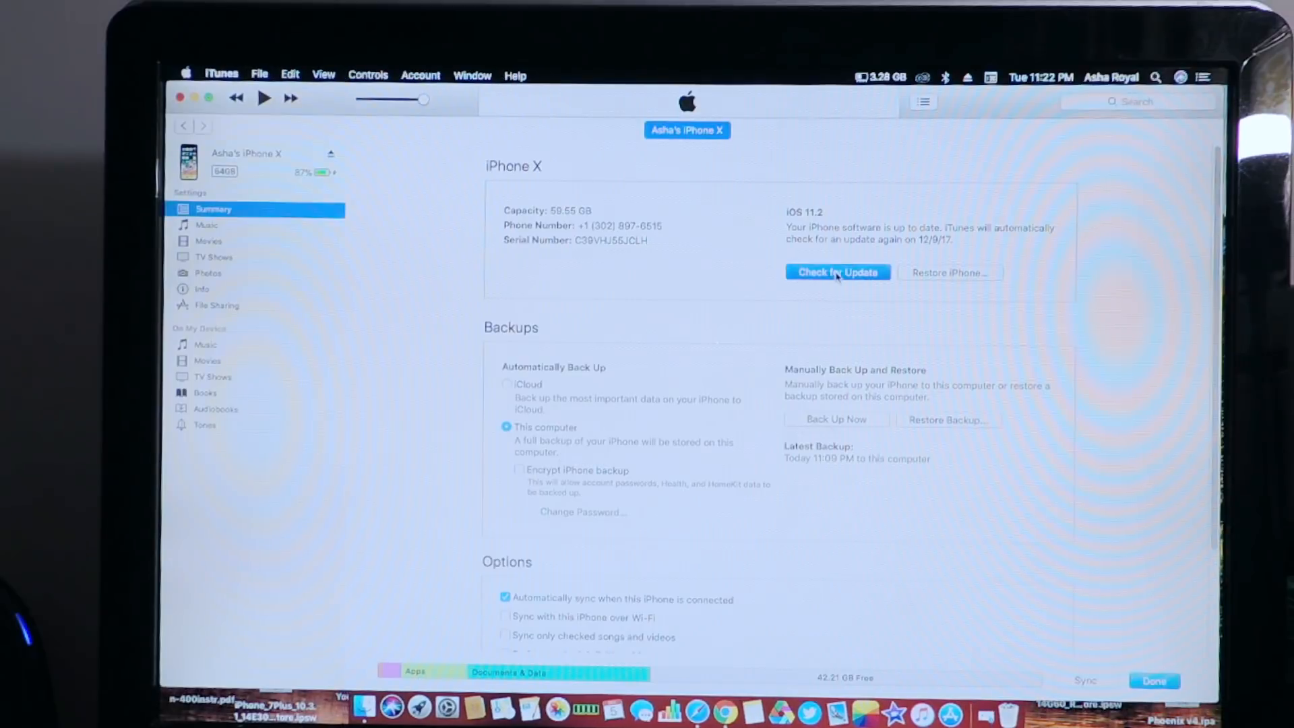
Option-click Check for Update and choose iPhone10,6_11.1.2_15B202_Restore.ipsw from the Desktop
left_click(836, 273)
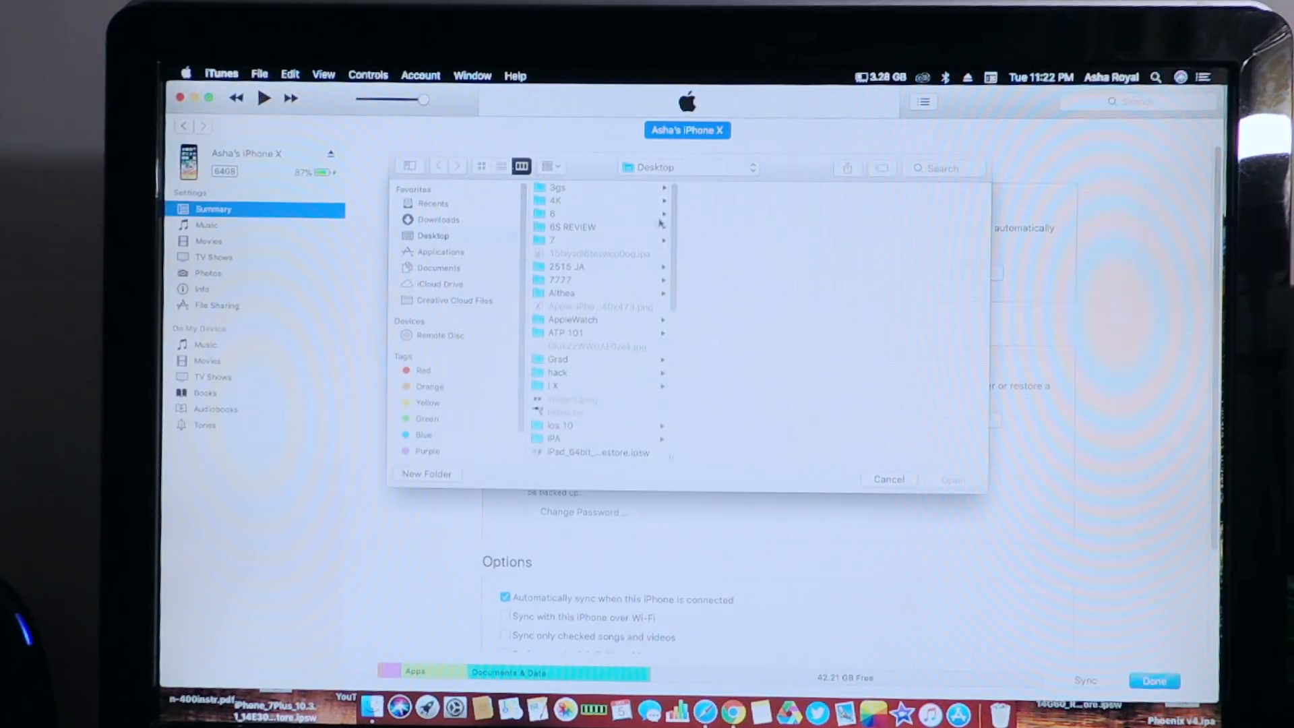
scroll("down", 3)
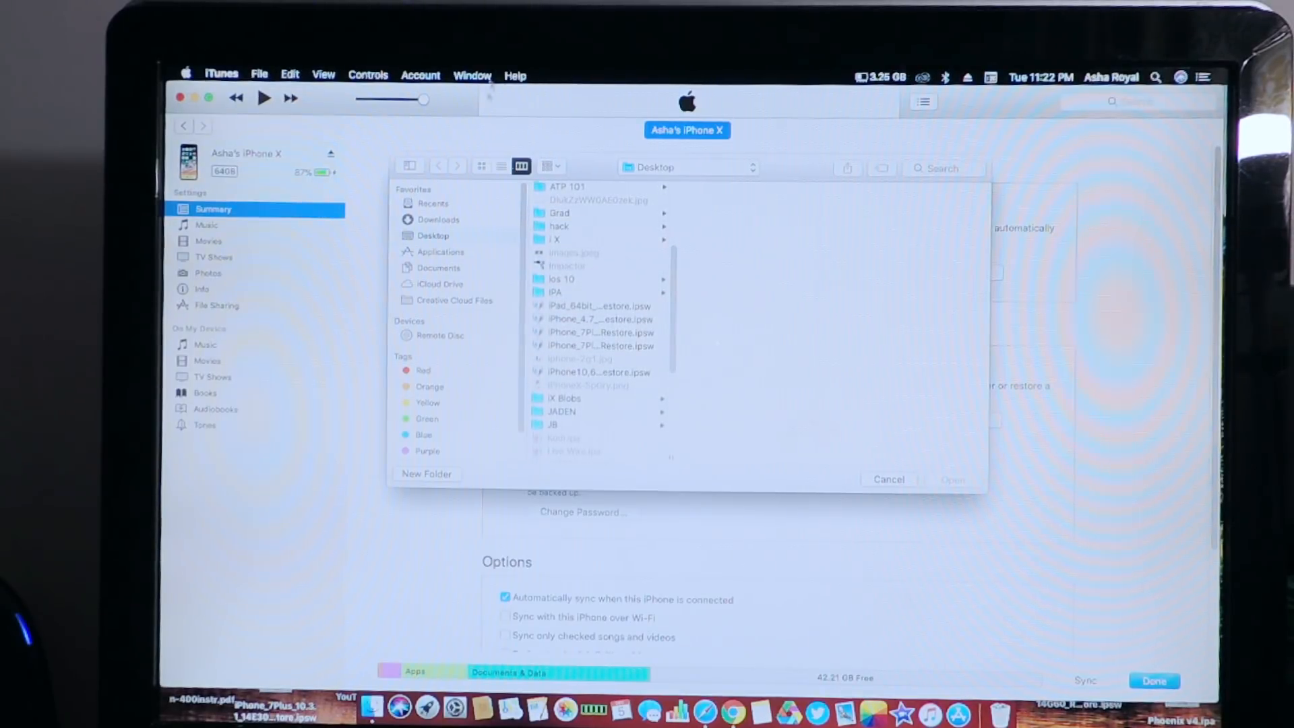
left_click(596, 372)
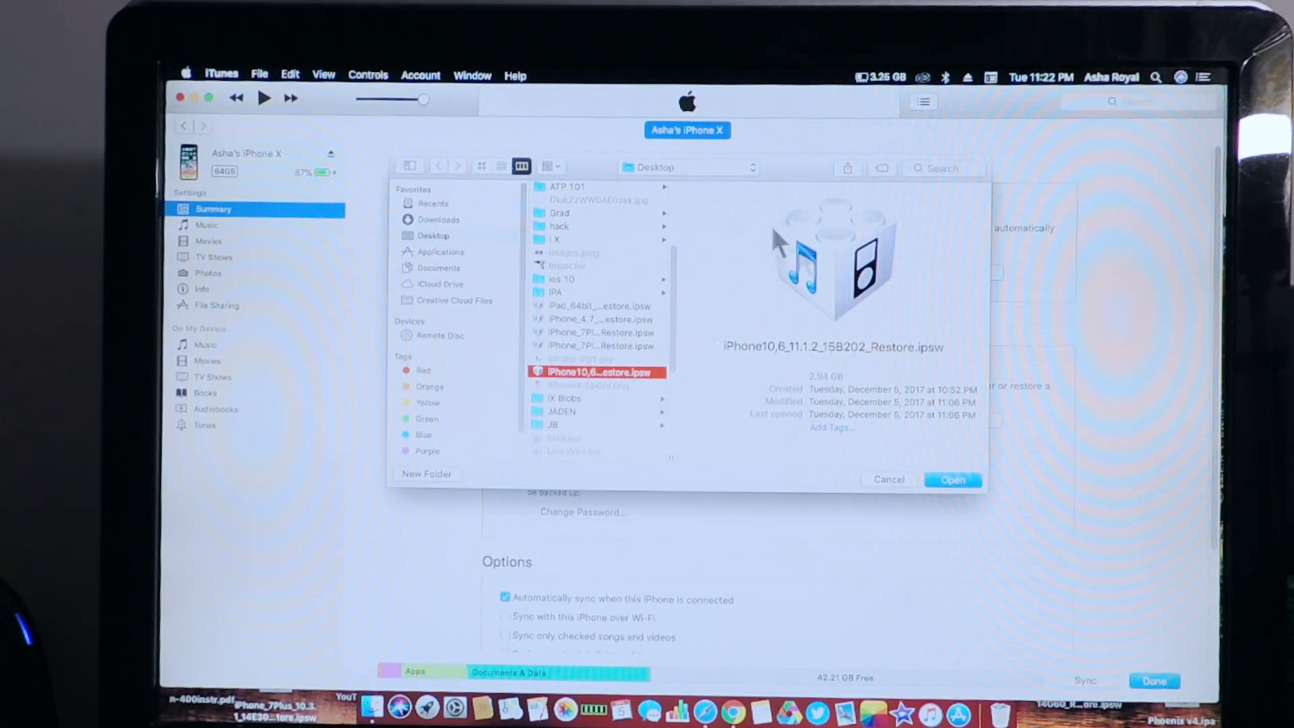
left_click(951, 479)
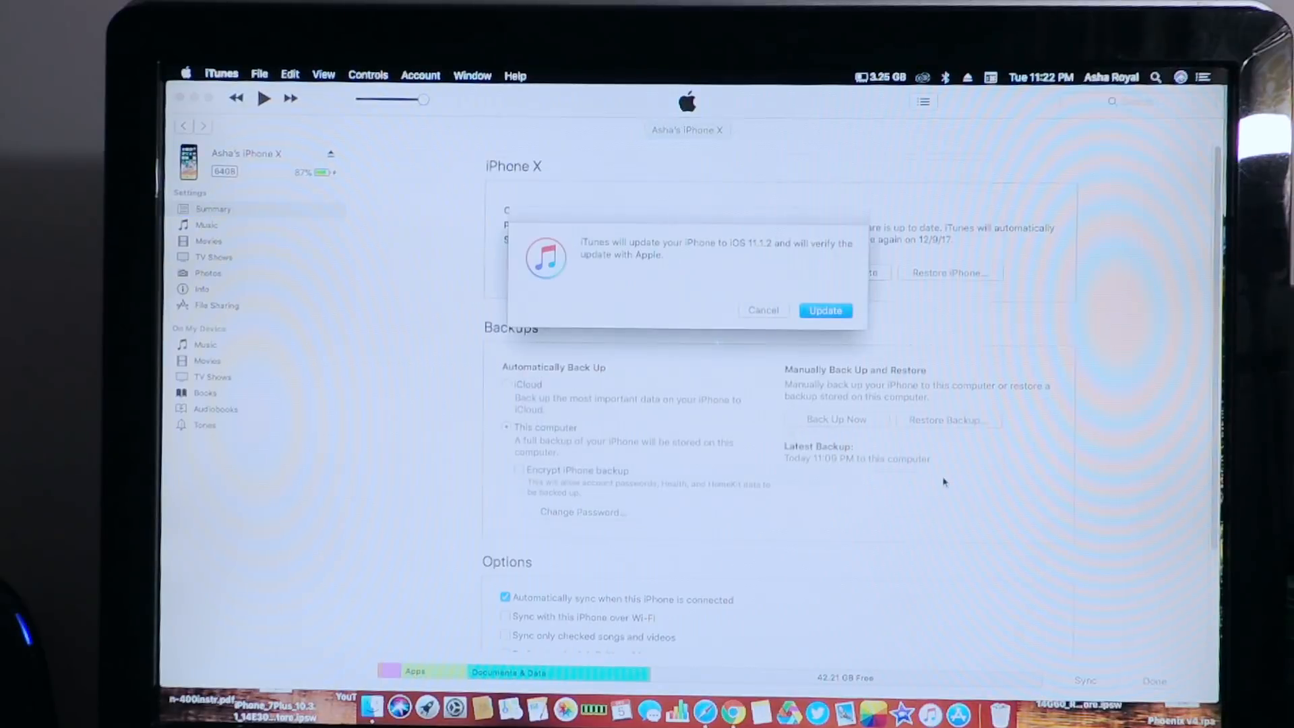
mouse_move(699, 334)
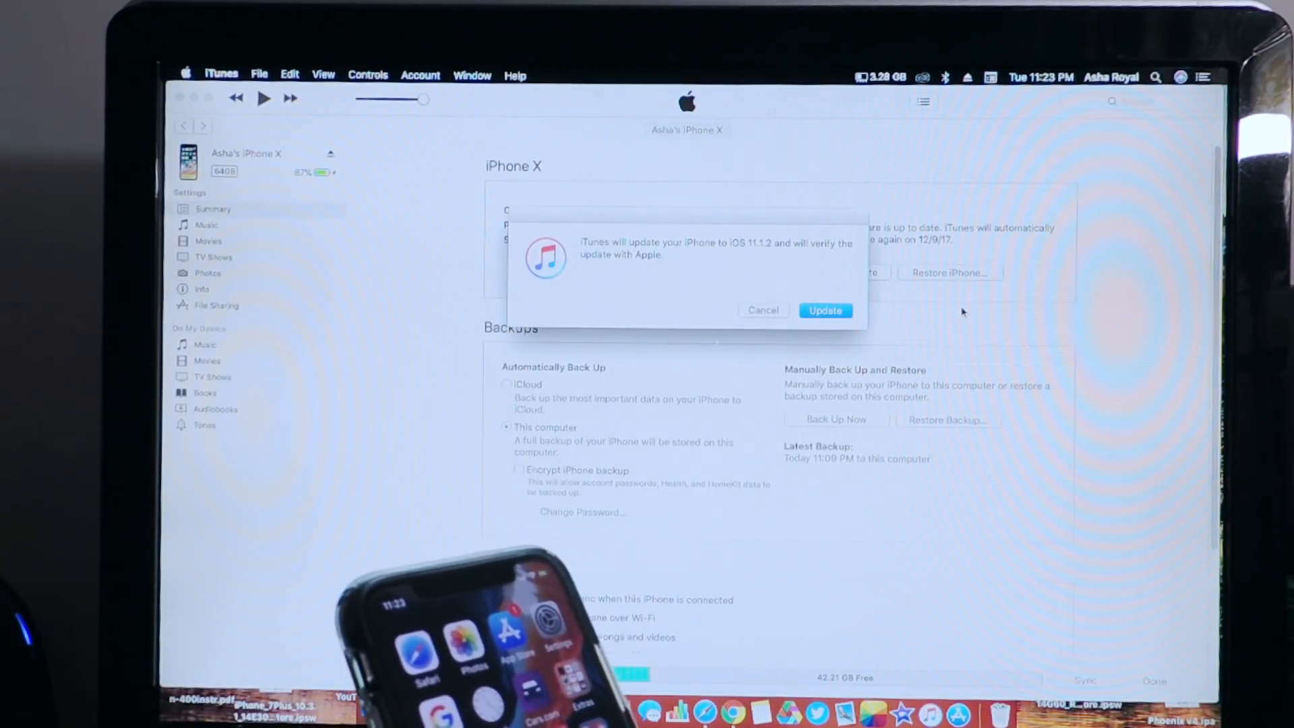
Confirm updating the iPhone X to iOS 11.1.2 with the selected restore file
left_click(824, 309)
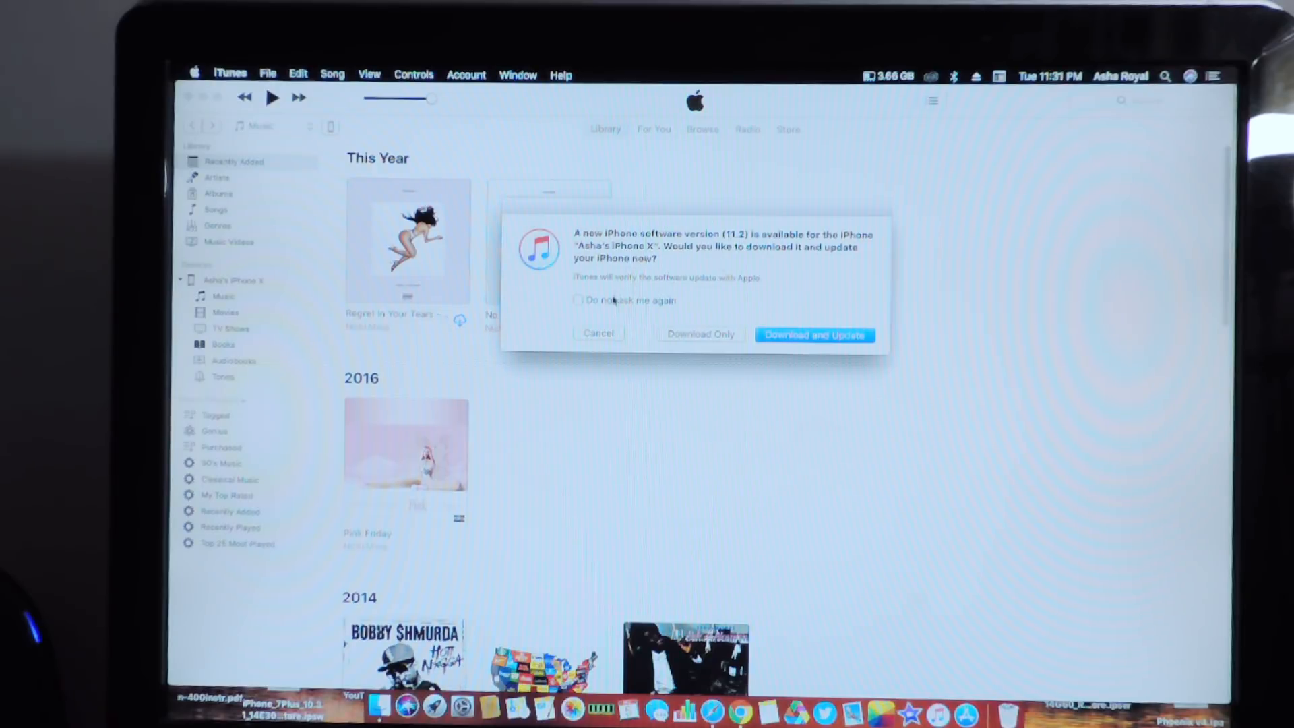
Tick Do not ask me again, choose Download Only, and accept the iOS 11.2 license
left_click(578, 299)
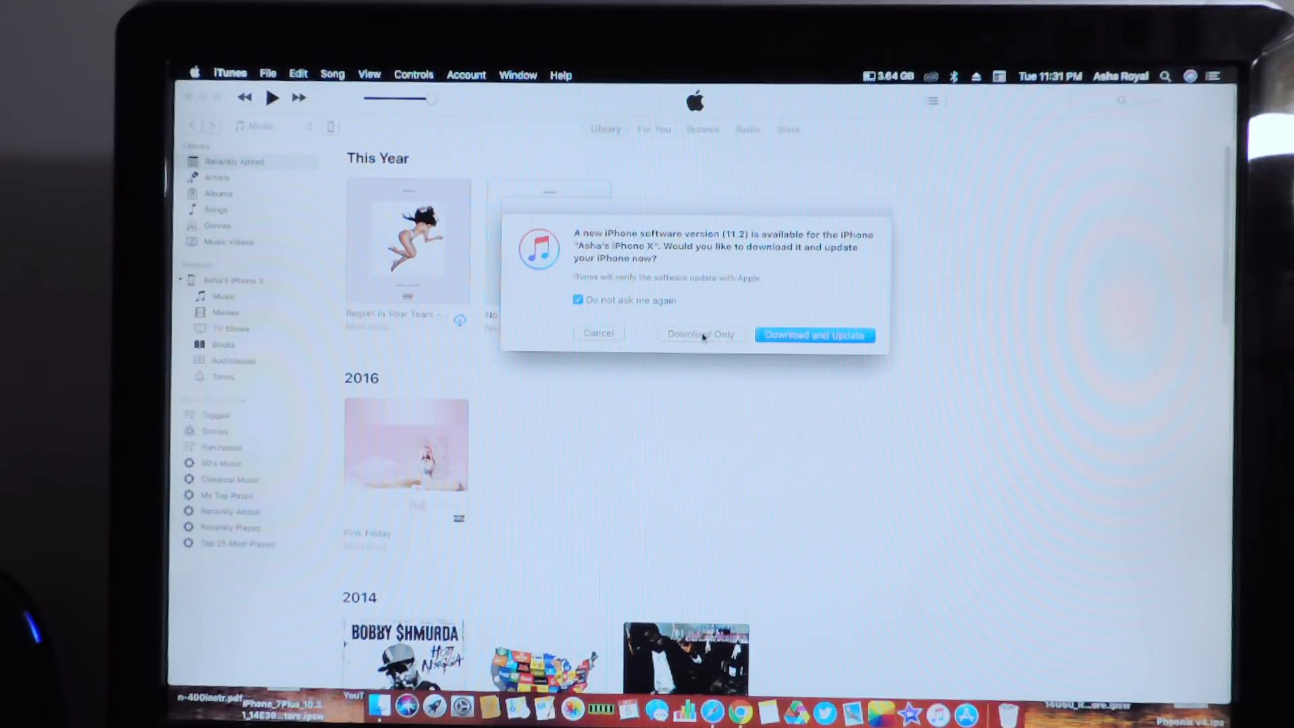
left_click(598, 334)
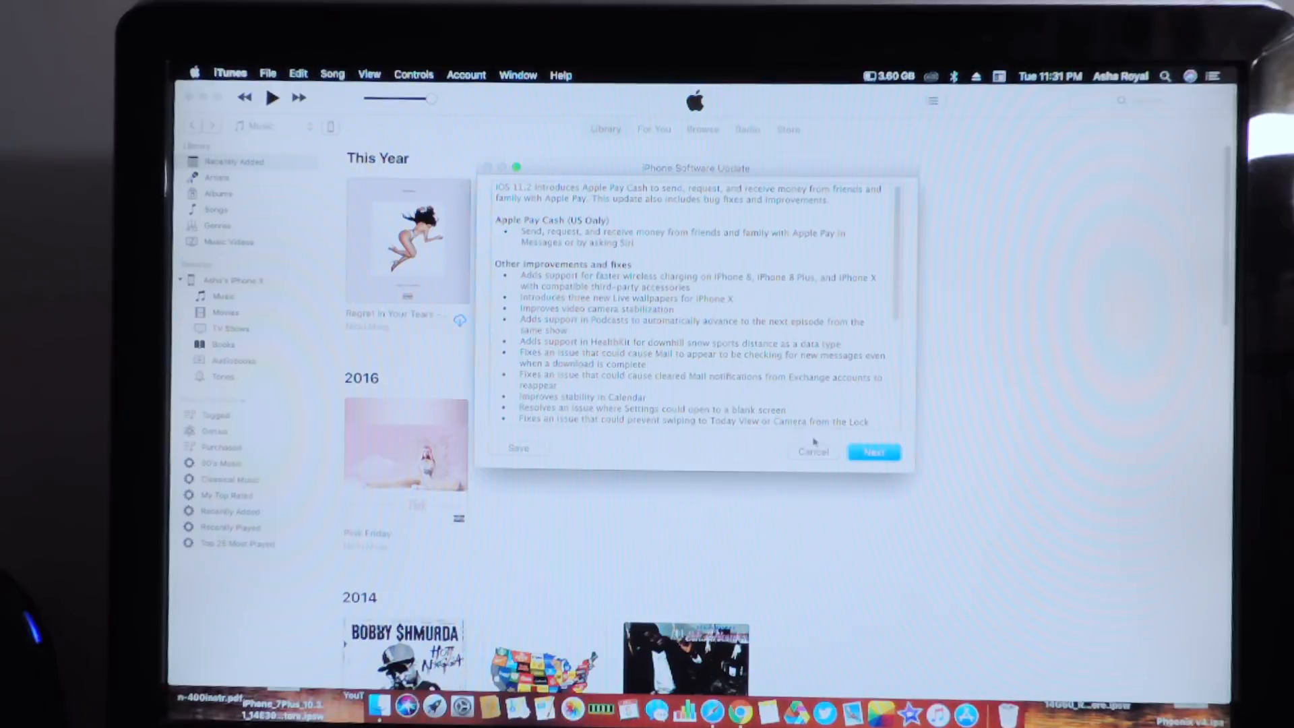
left_click(873, 453)
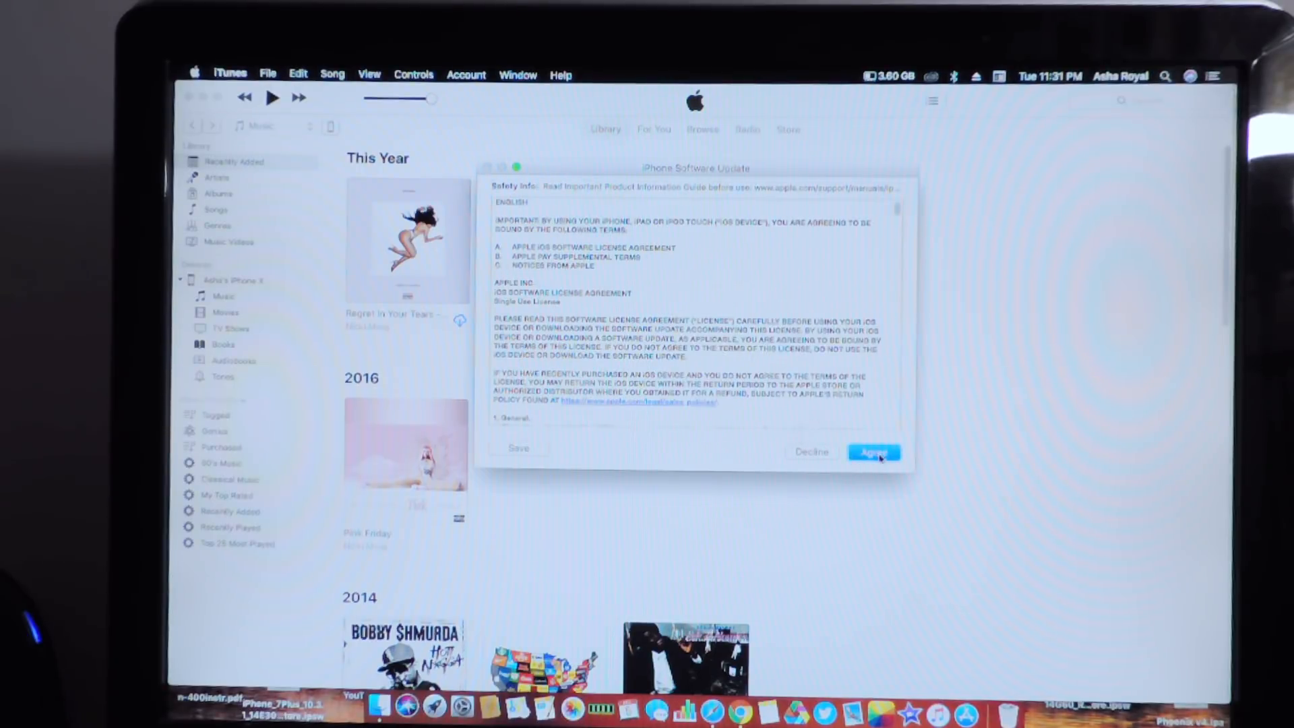
left_click(873, 452)
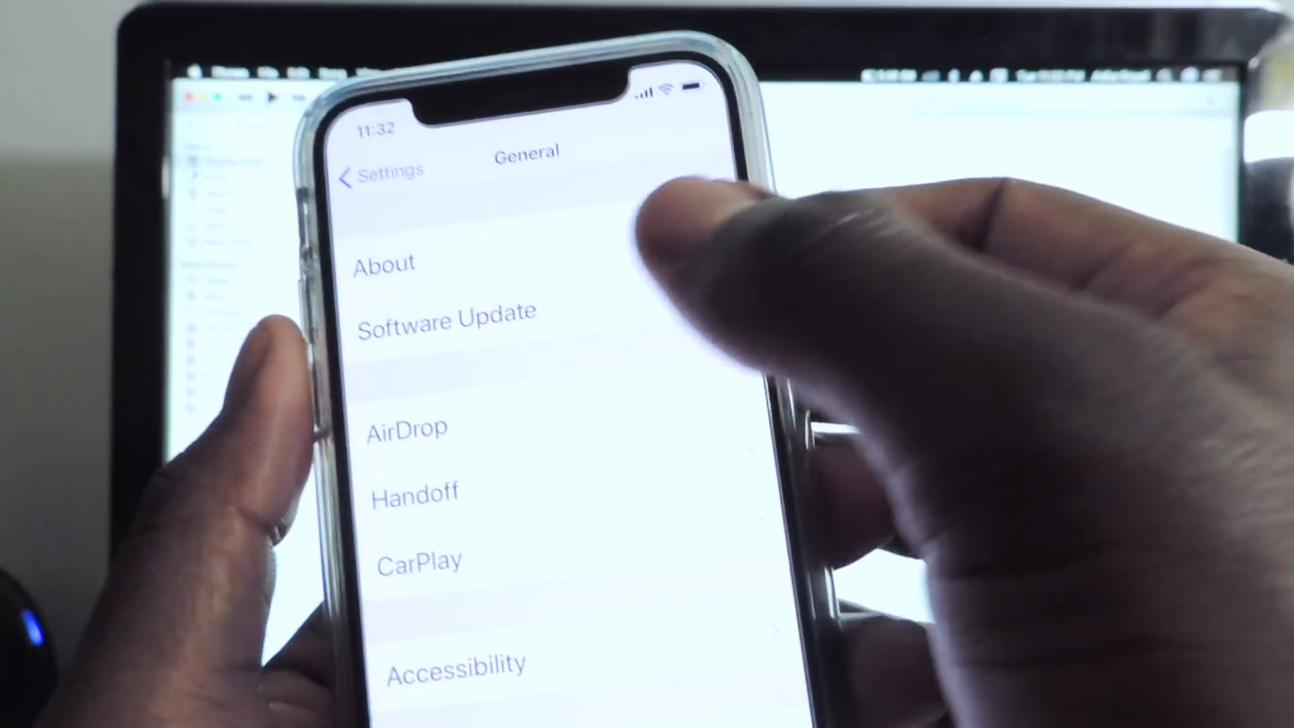
Open Settings > General > Software Update on the iPhone to check for updates
left_click(444, 320)
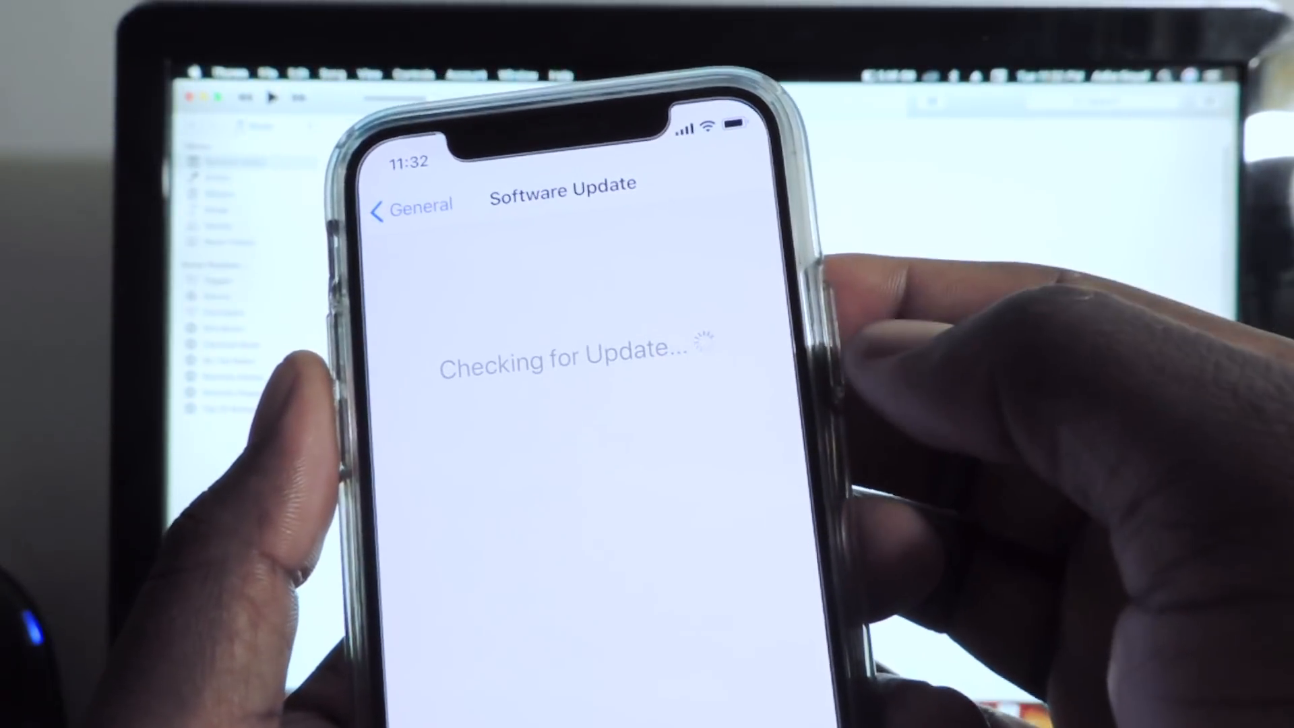